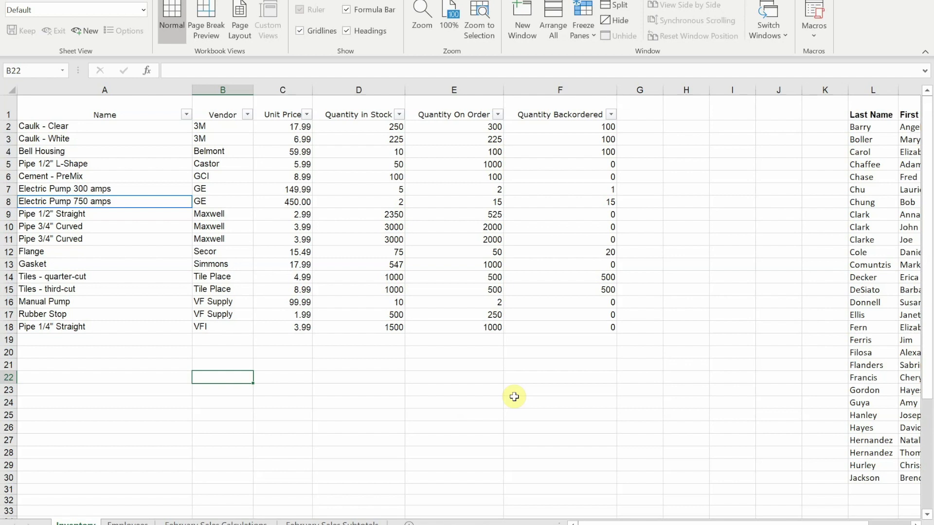
pyautogui.moveTo(244, 241)
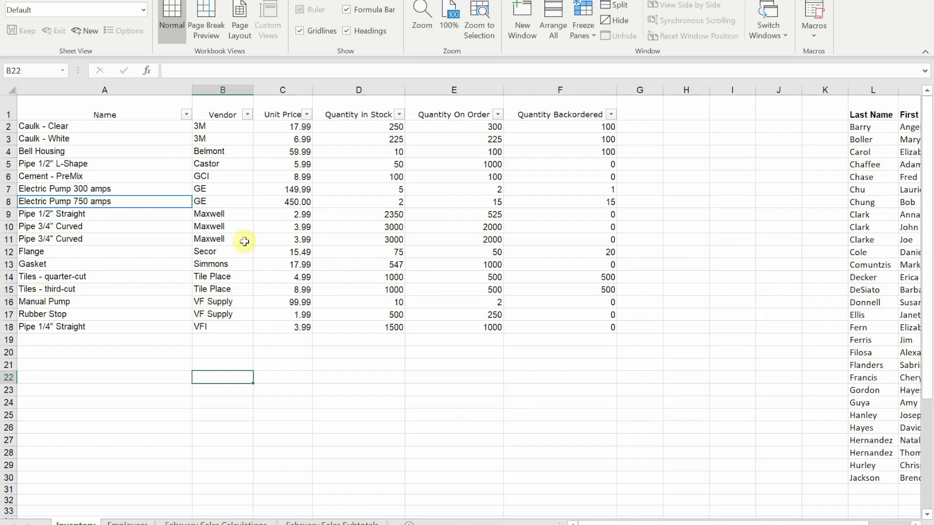
pyautogui.moveTo(104, 255)
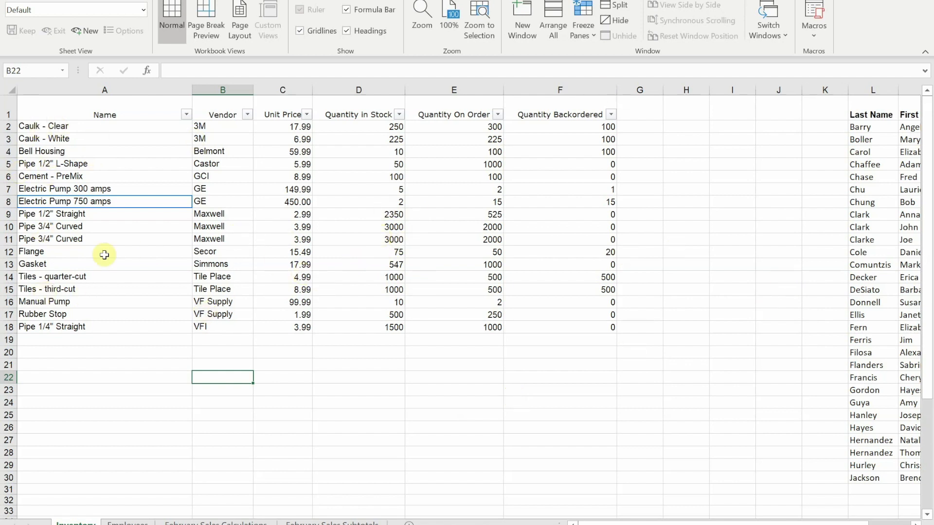
pyautogui.moveTo(196, 256)
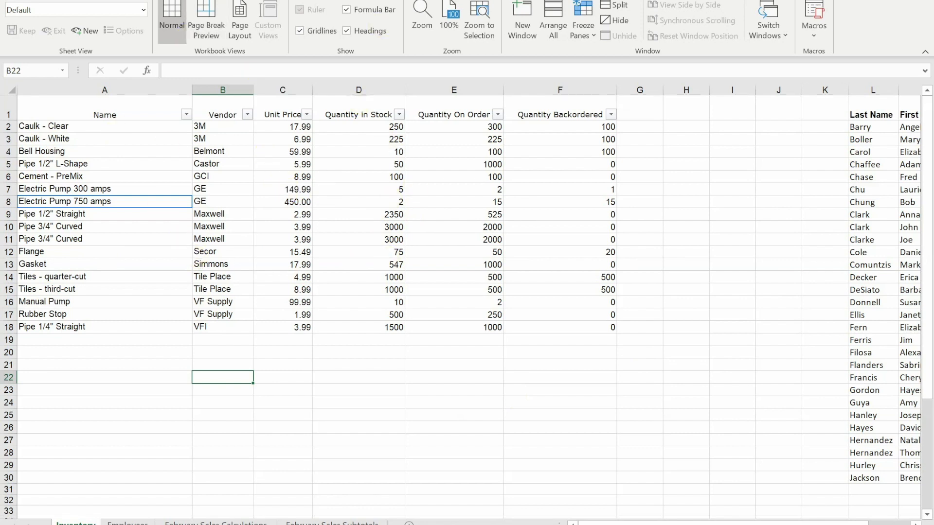
pyautogui.moveTo(566, 252)
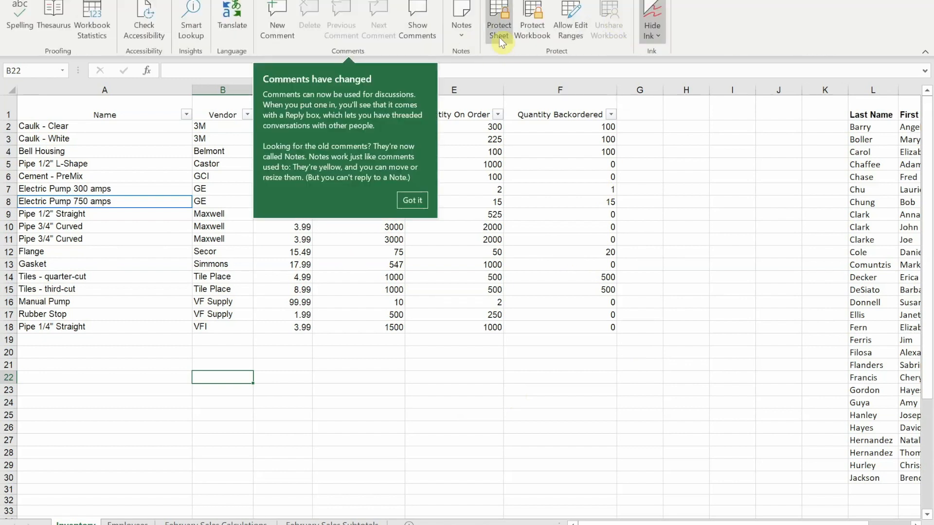
pyautogui.moveTo(531, 23)
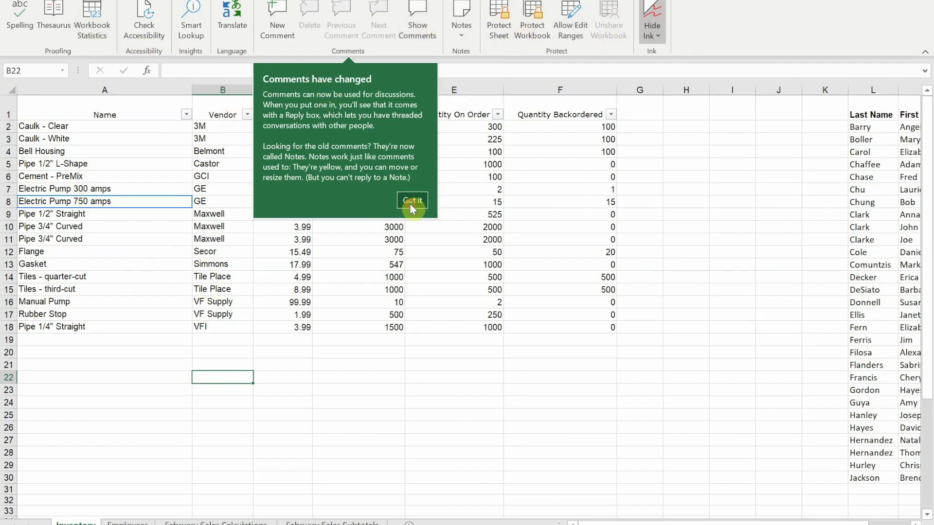
# - Dismiss the 'Comments have changed' callout with Got it
pyautogui.click(411, 200)
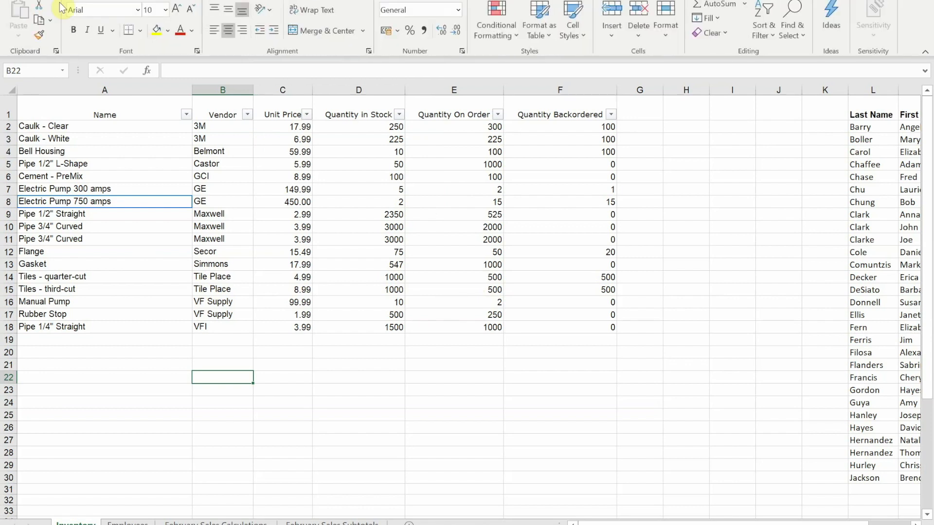
pyautogui.moveTo(409, 331)
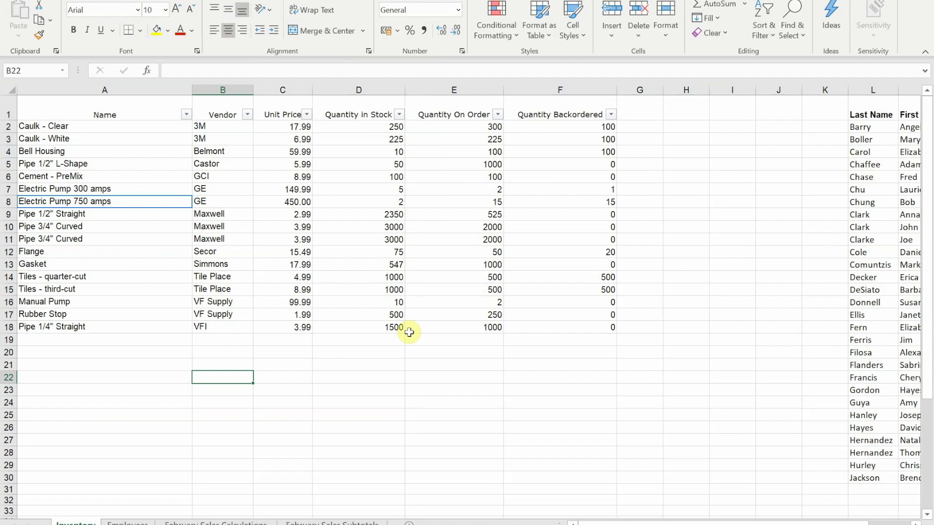
pyautogui.moveTo(36, 186)
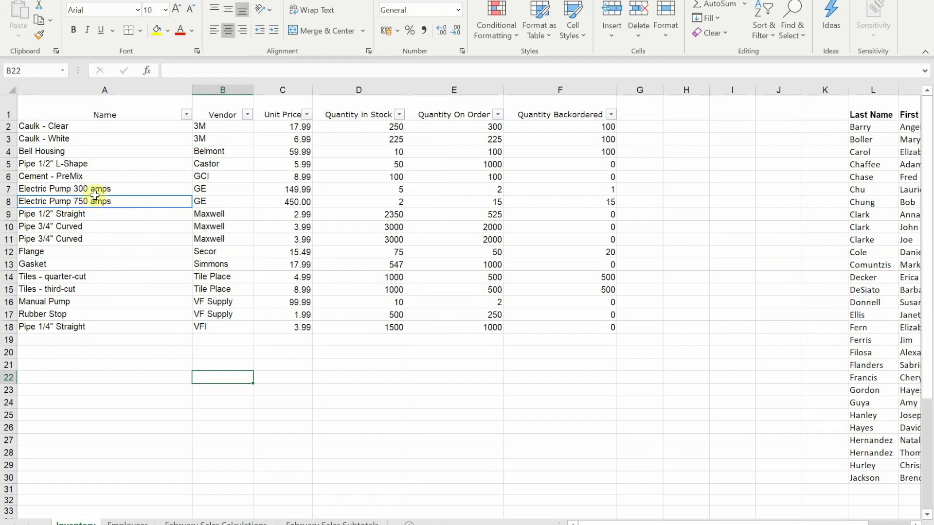
pyautogui.moveTo(98, 201)
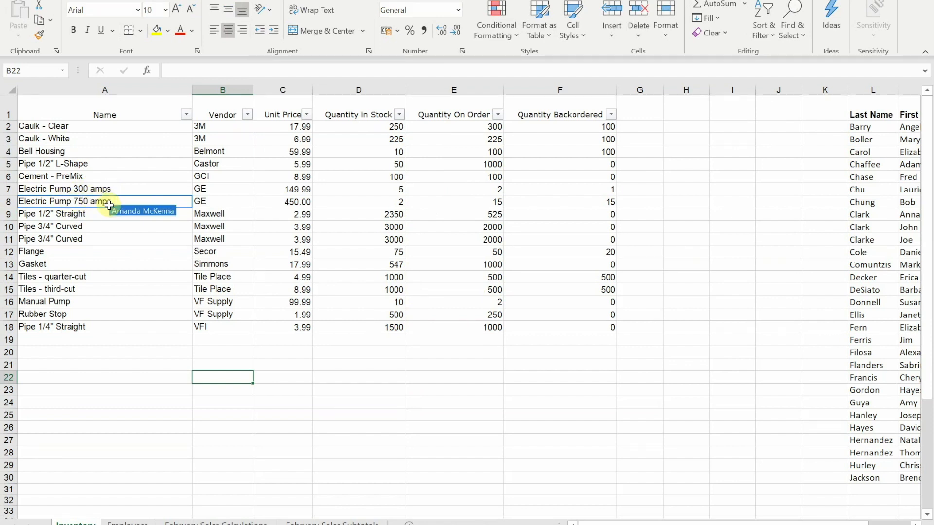
pyautogui.moveTo(341, 300)
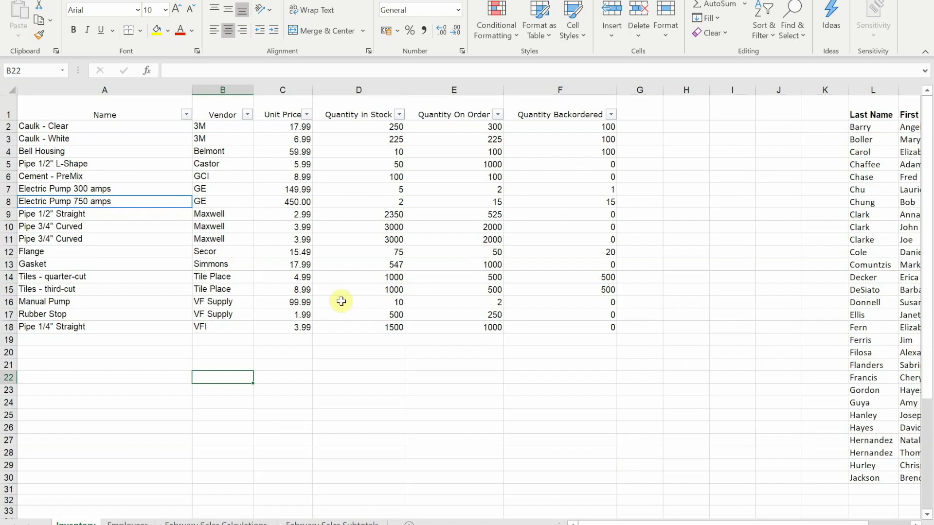
pyautogui.moveTo(245, 264)
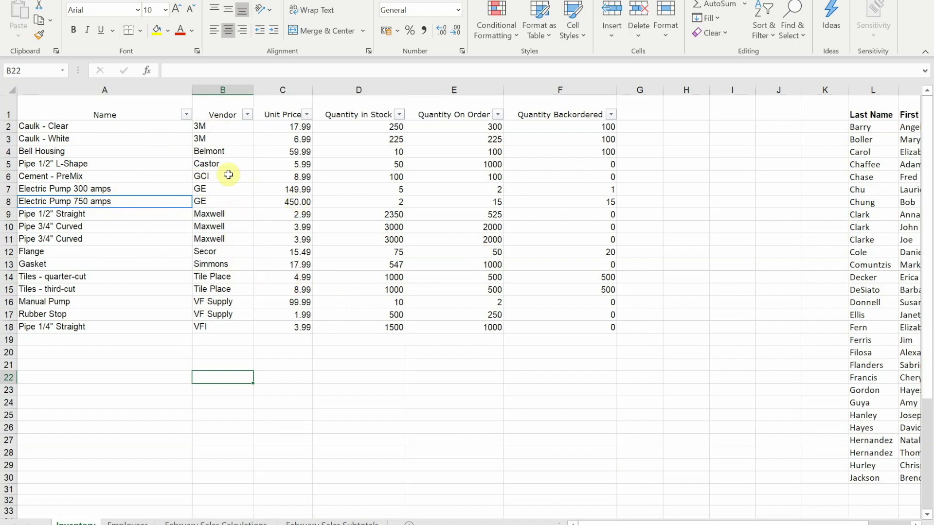
pyautogui.moveTo(246, 115)
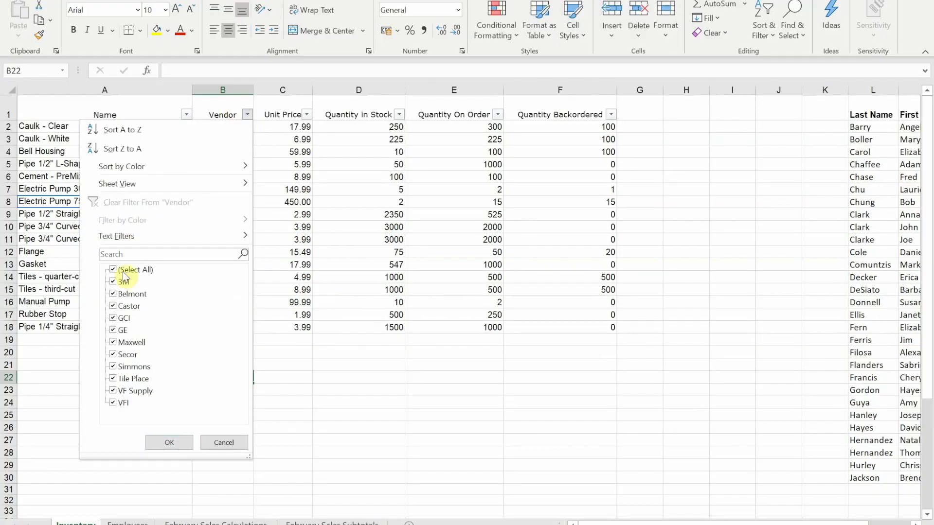
# - Filter Vendor to Maxwell only, then restore Select All so every vendor shows again
pyautogui.click(112, 269)
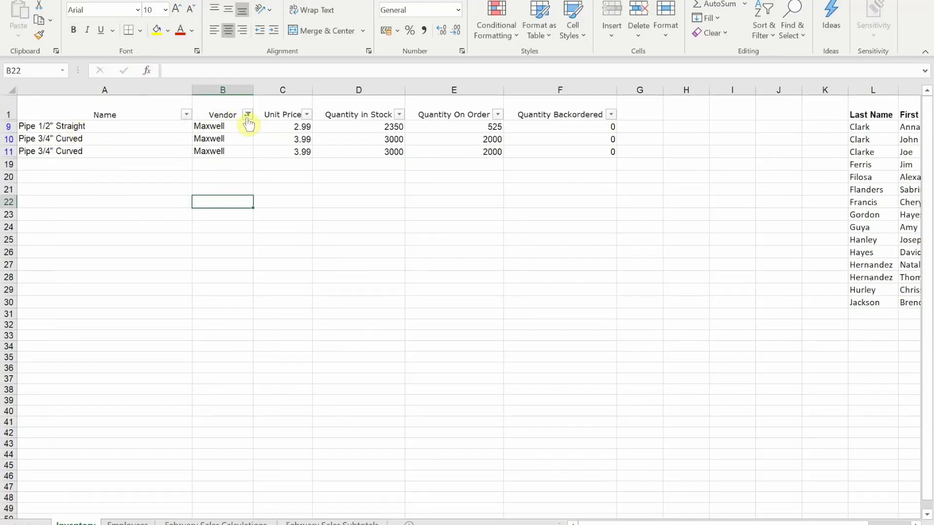
pyautogui.click(247, 114)
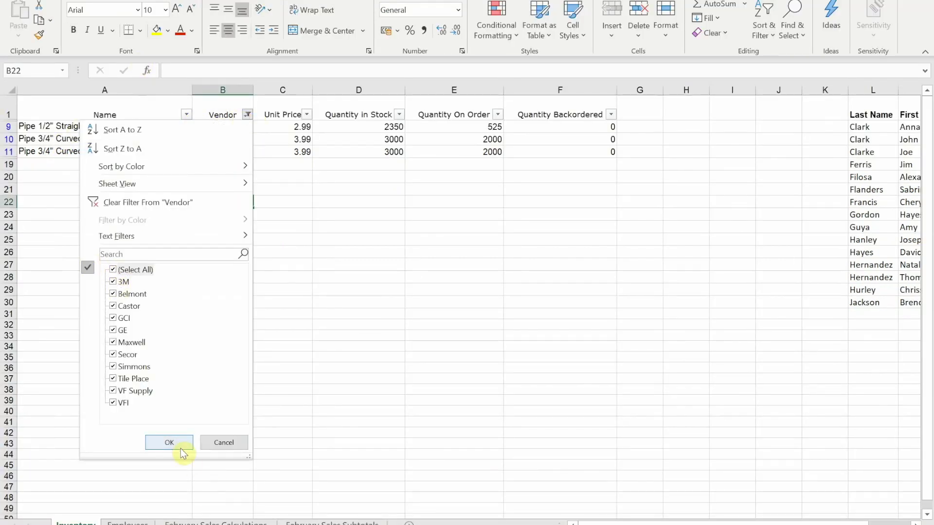
pyautogui.click(169, 442)
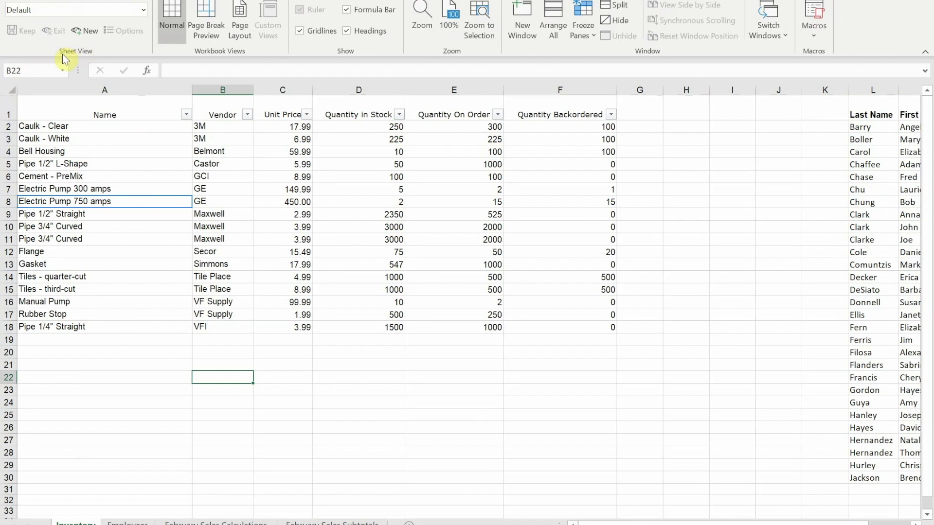
pyautogui.moveTo(91, 46)
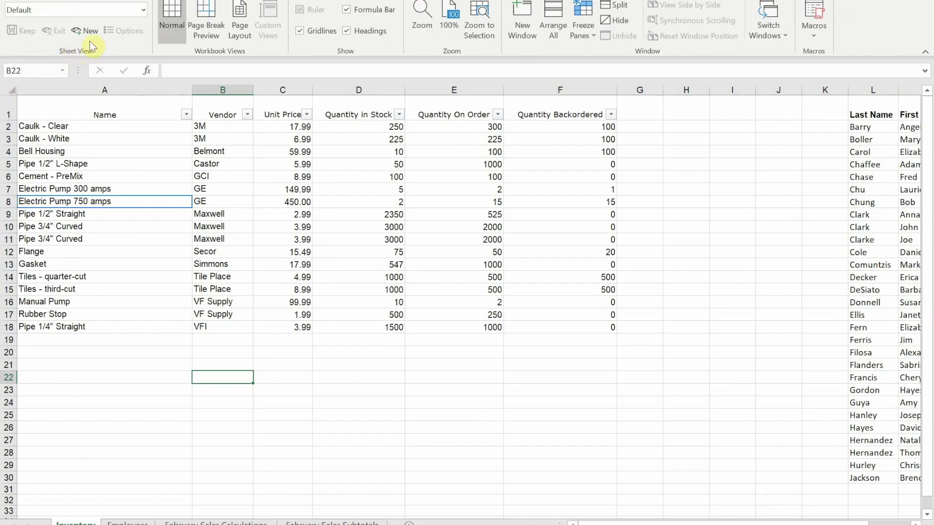
# - Create a new Temporary View from the Sheet View group
pyautogui.click(89, 30)
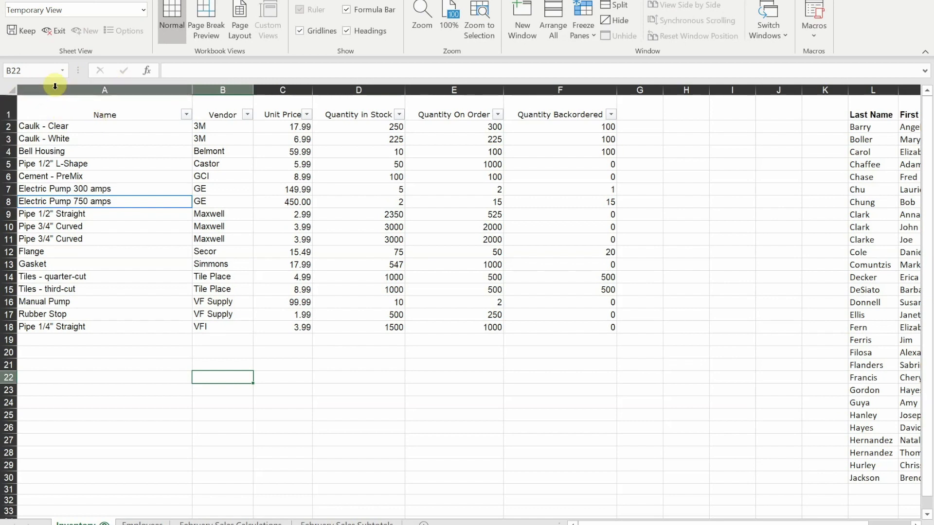
pyautogui.moveTo(429, 90)
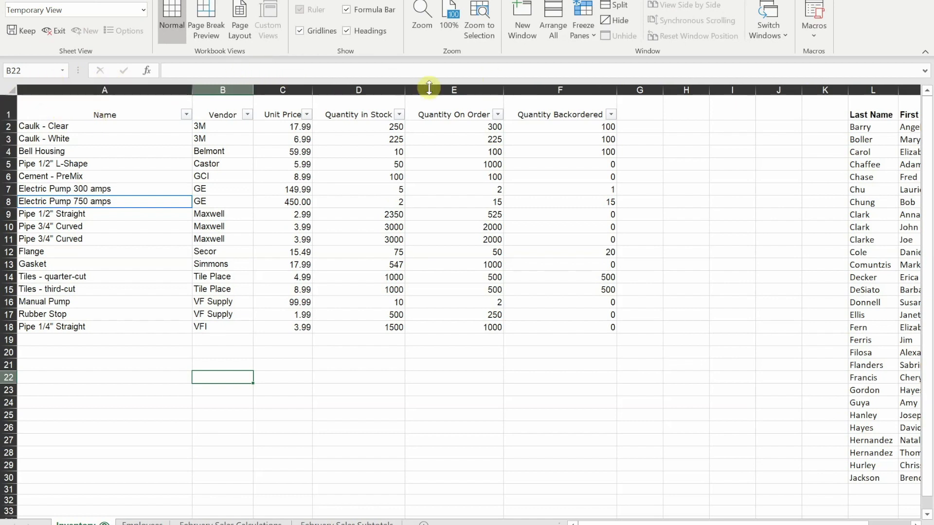
pyautogui.moveTo(284, 252)
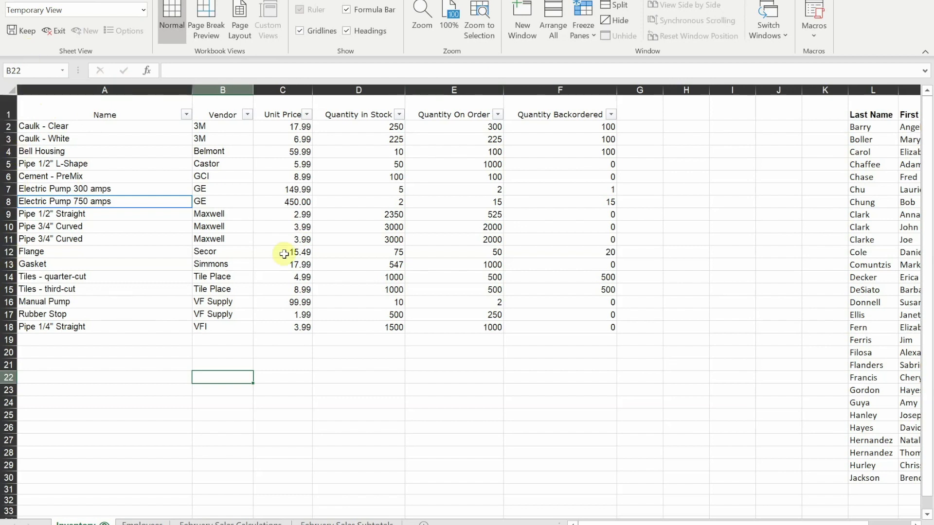
pyautogui.moveTo(250, 121)
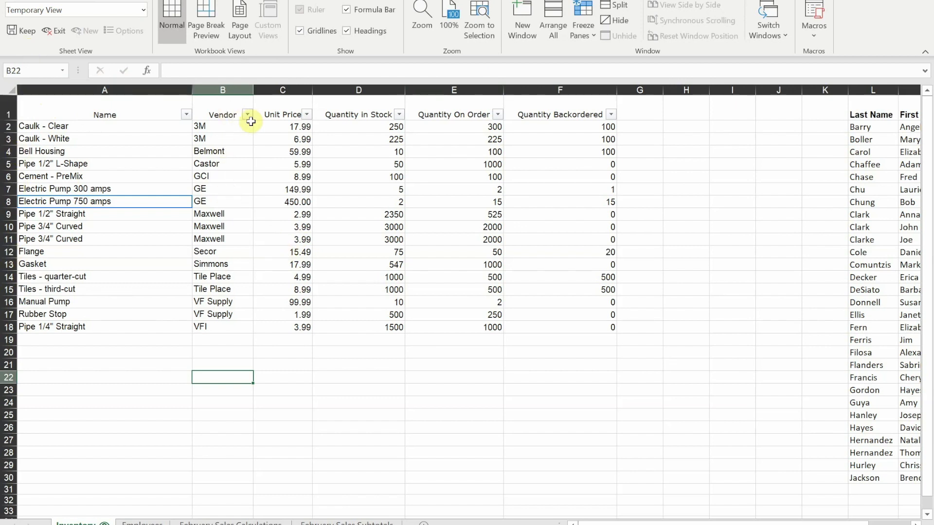
# - Filter the Vendor column to Maxwell only, keeping the view named Maxwell
pyautogui.click(246, 114)
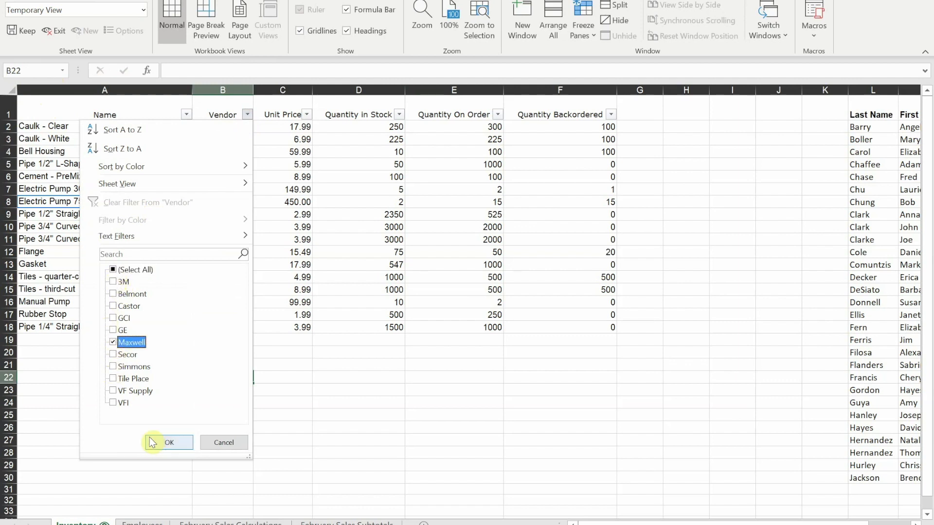
pyautogui.click(169, 441)
pyautogui.write('Maxwell')
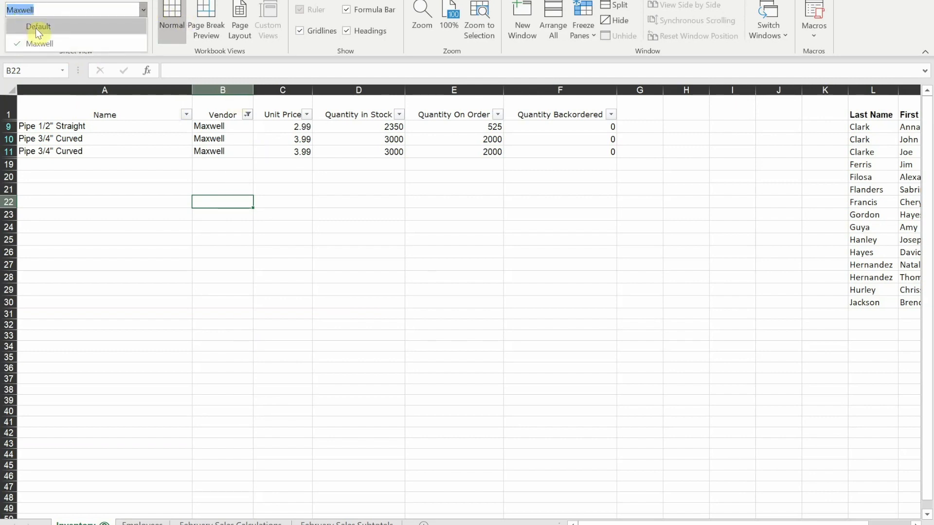
# - Toggle the Sheet View dropdown between Default and the saved Maxwell view
pyautogui.click(38, 26)
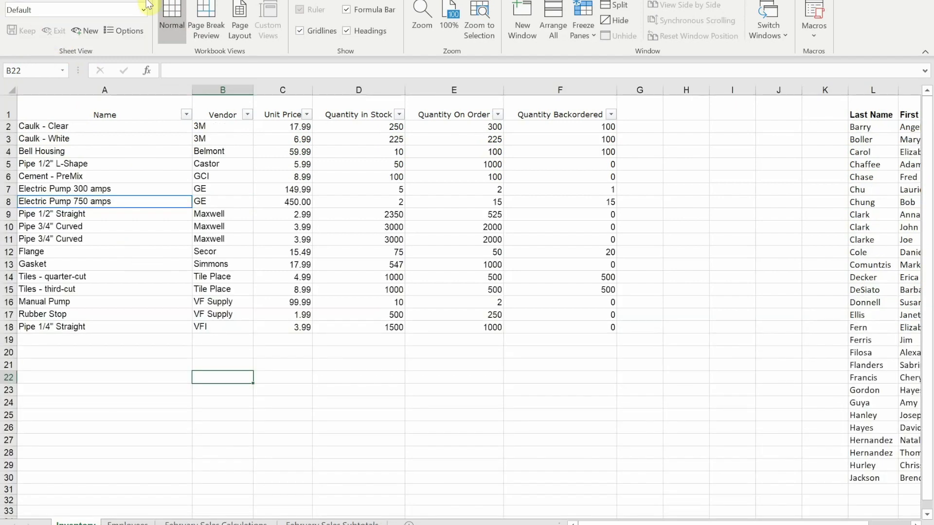
pyautogui.click(142, 9)
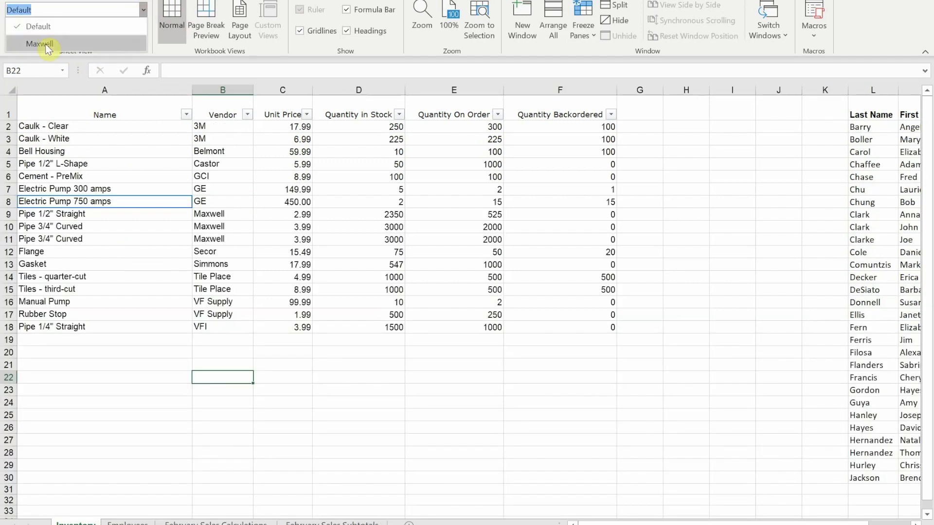
pyautogui.click(39, 44)
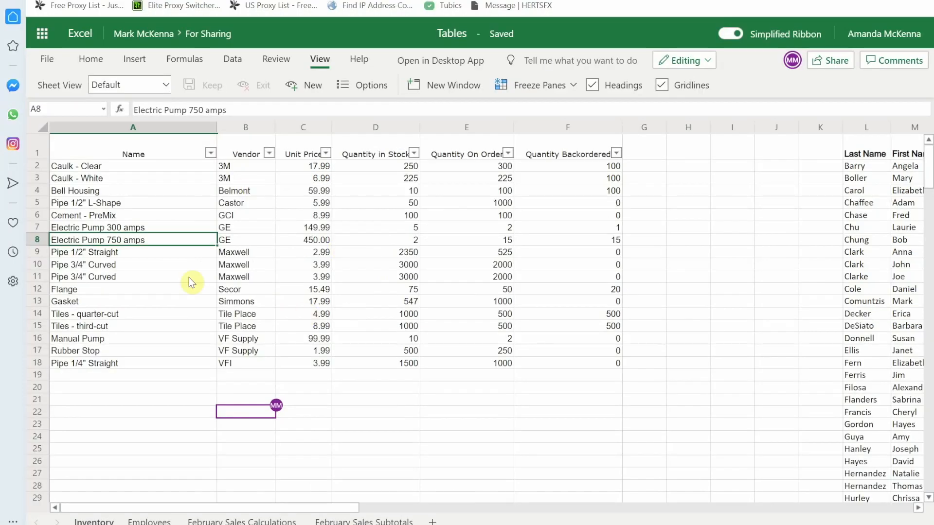
pyautogui.moveTo(196, 280)
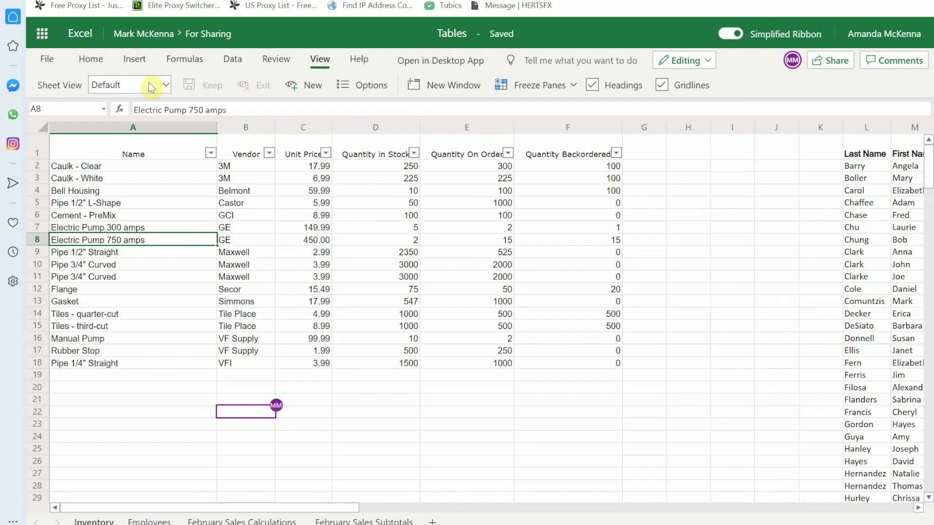
pyautogui.moveTo(50, 89)
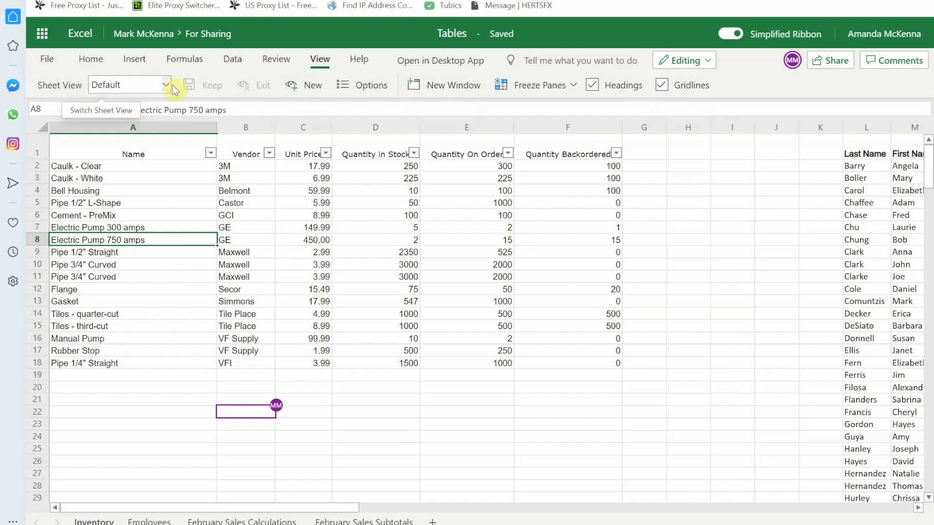
# - Choose the Maxwell view from the Sheet View dropdown in Excel for the web
pyautogui.click(129, 84)
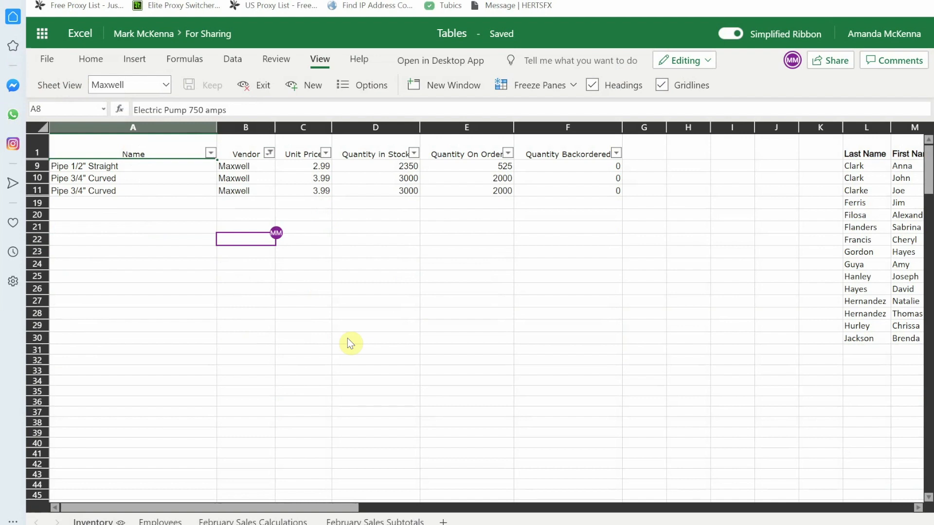
pyautogui.moveTo(427, 239)
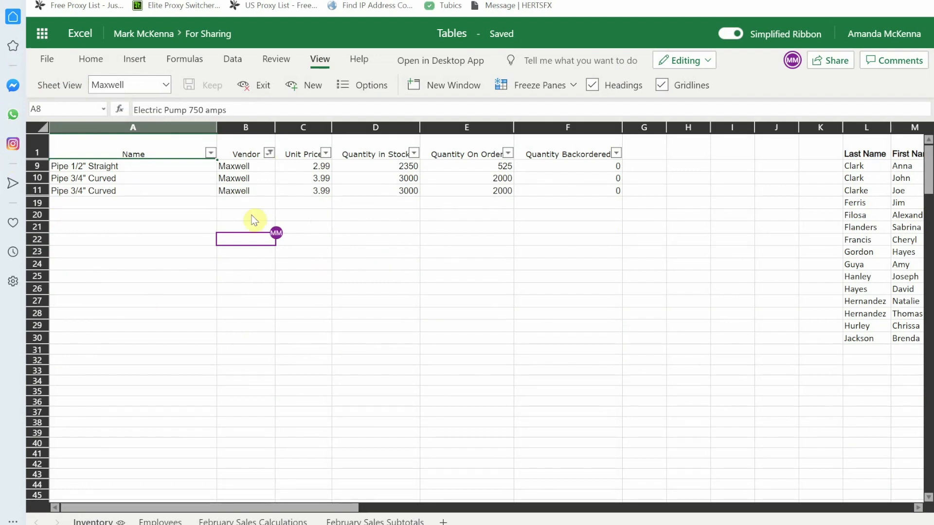
pyautogui.moveTo(126, 274)
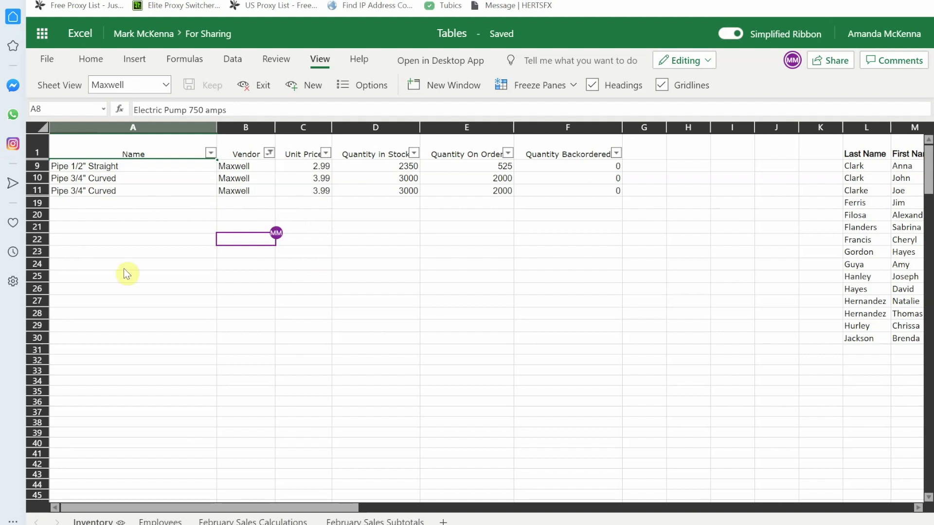
pyautogui.moveTo(260, 165)
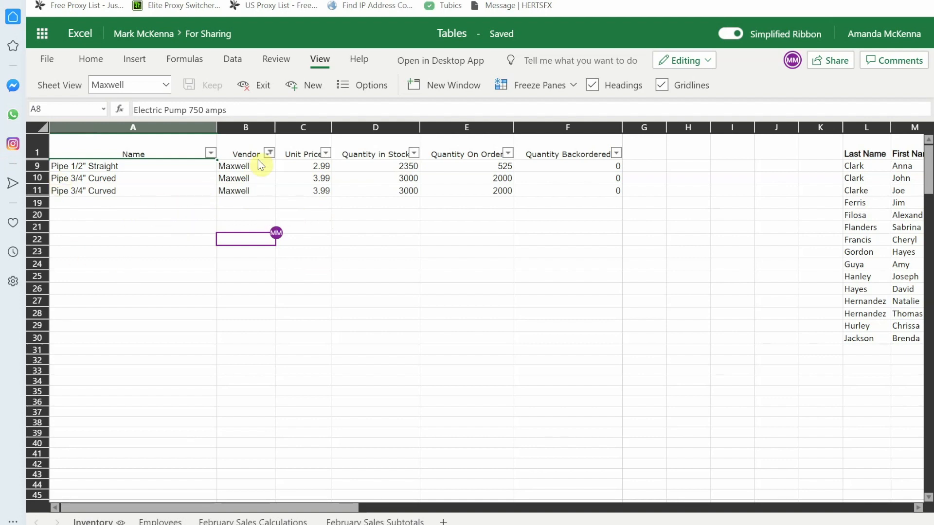
pyautogui.click(371, 85)
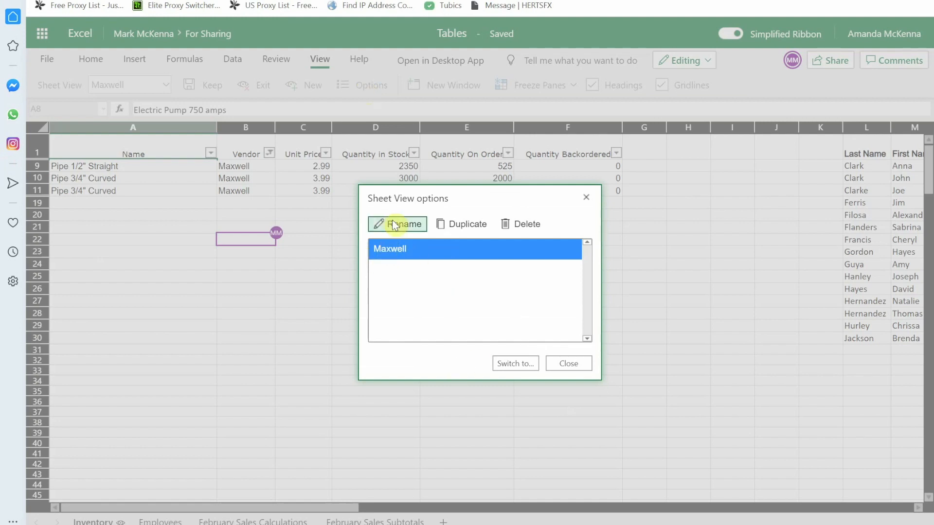
pyautogui.moveTo(473, 242)
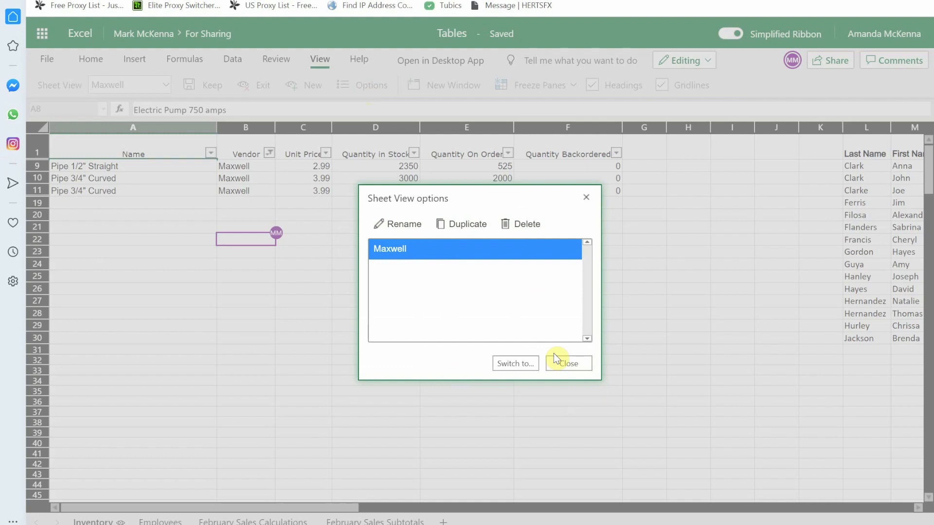
pyautogui.click(567, 362)
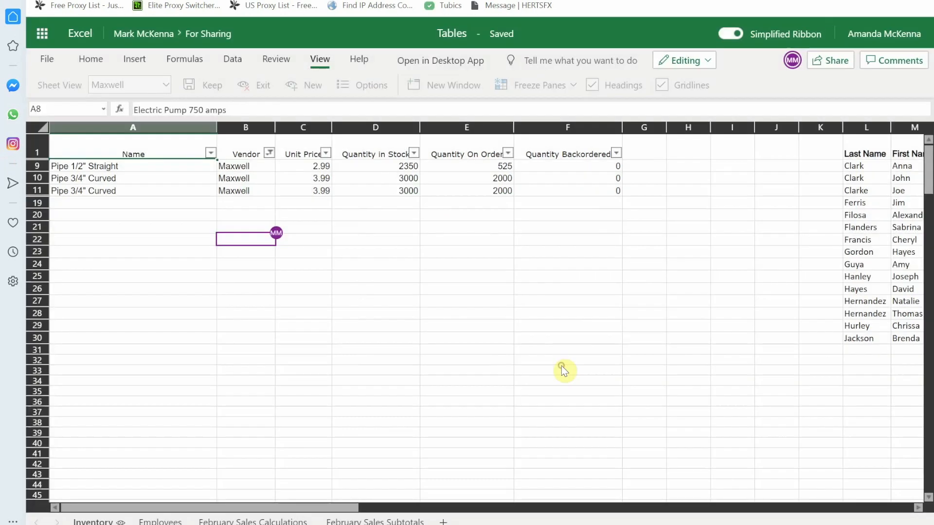